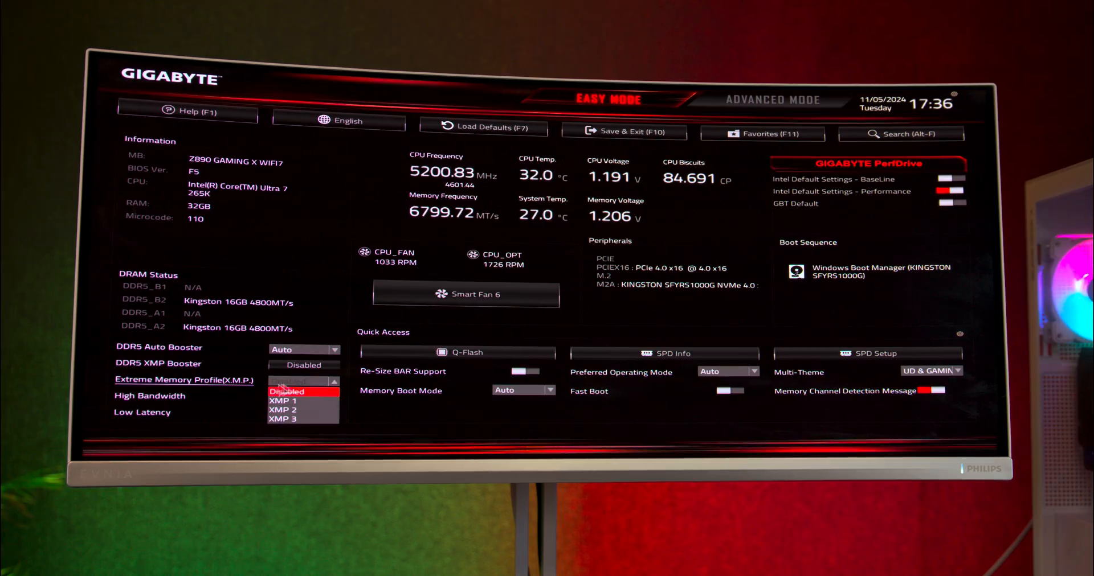
In Easy Mode, enable XMP 1, Intel BaseLine defaults and Re-Size BAR, and choose a memory boot mode
click(286, 391)
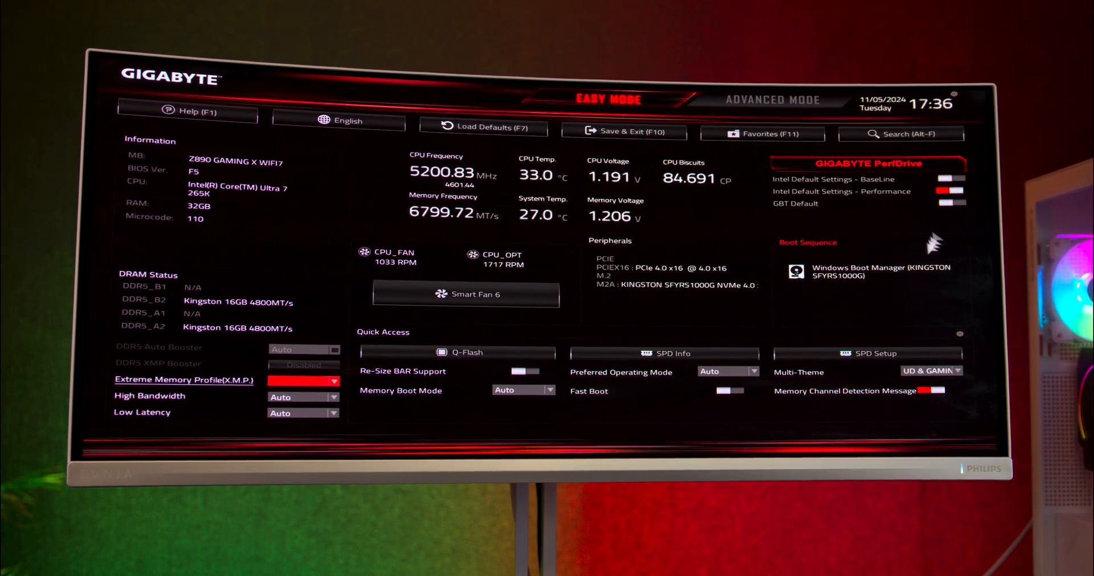
click(302, 381)
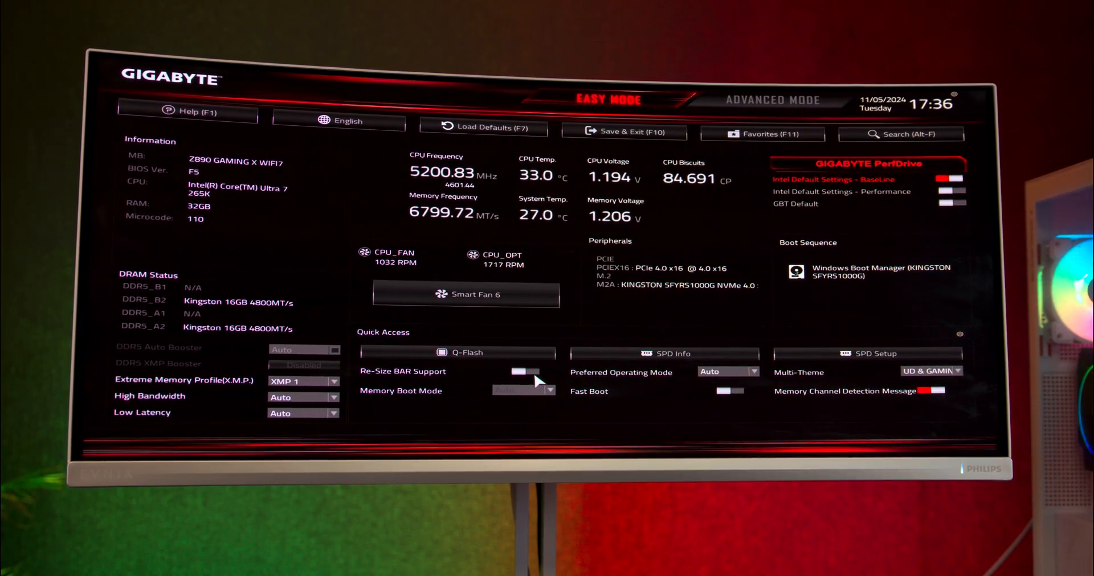
click(522, 371)
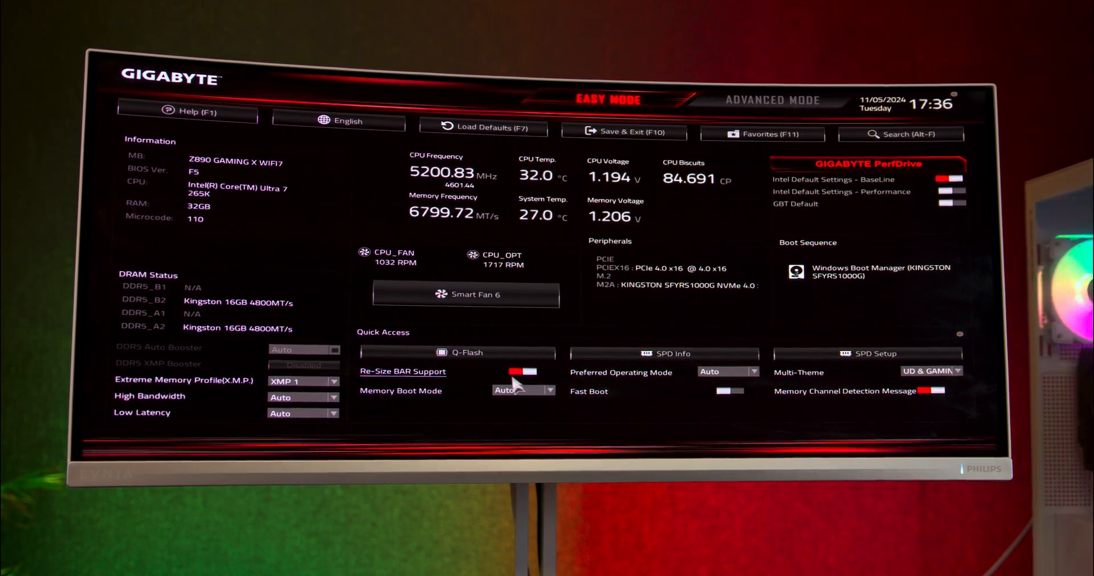
click(523, 390)
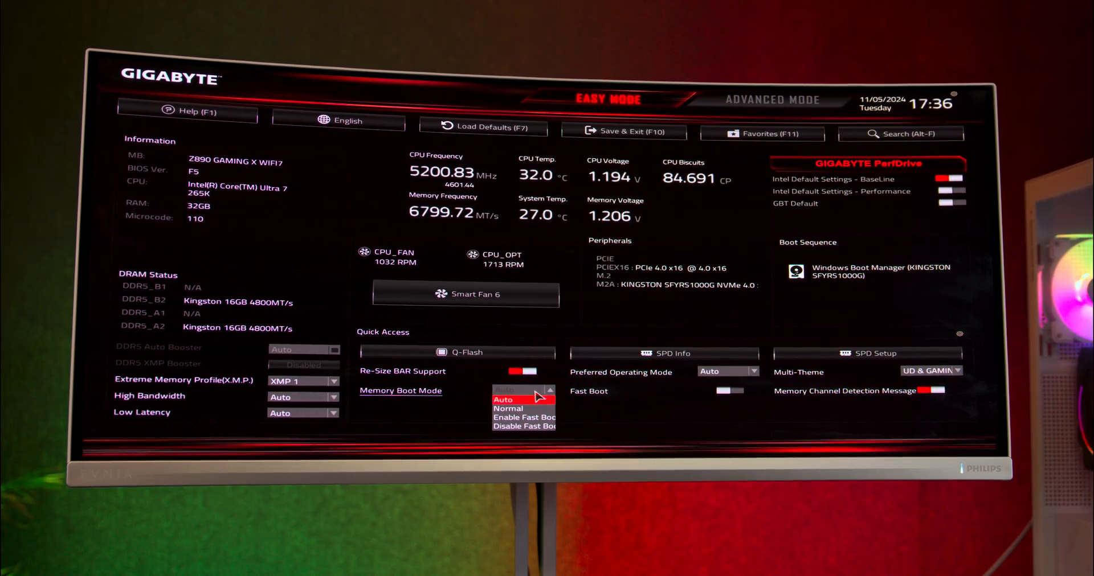
click(523, 399)
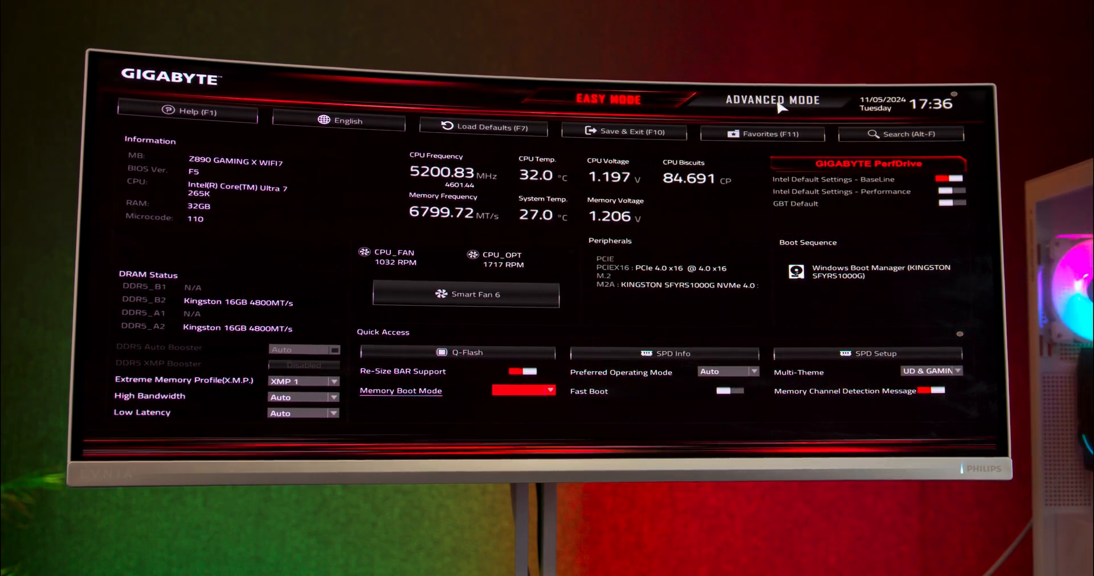
Switch to Advanced Mode and browse the Settings tab listing platform power and IO ports
click(772, 99)
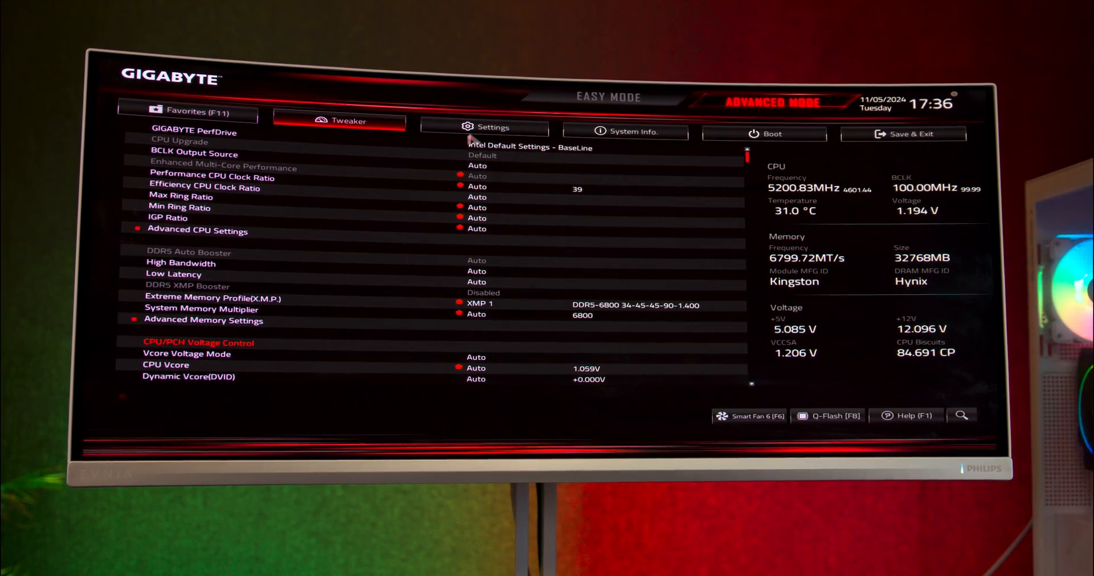
click(485, 133)
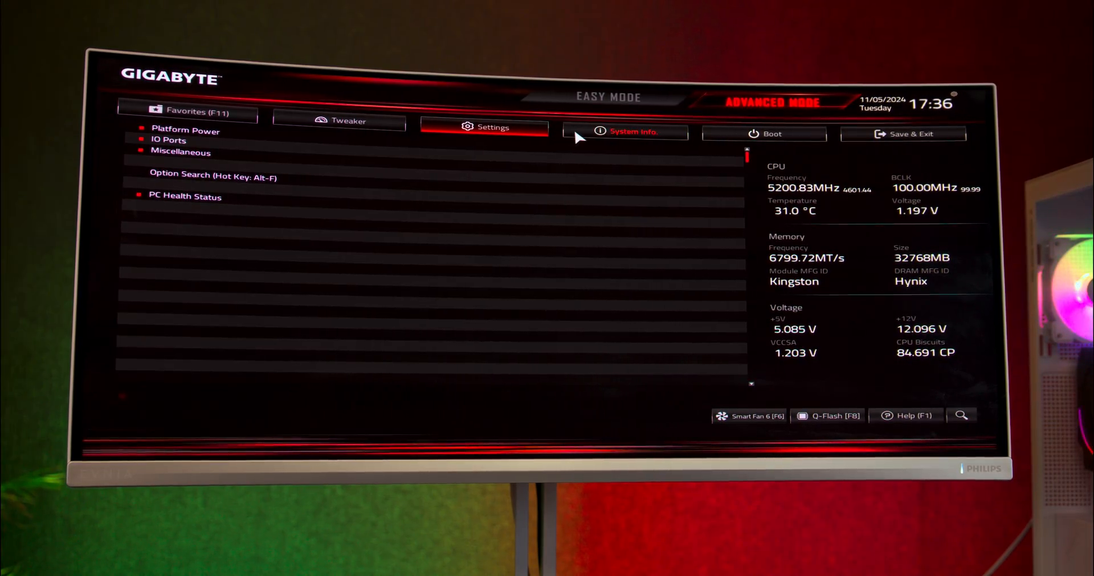
click(624, 132)
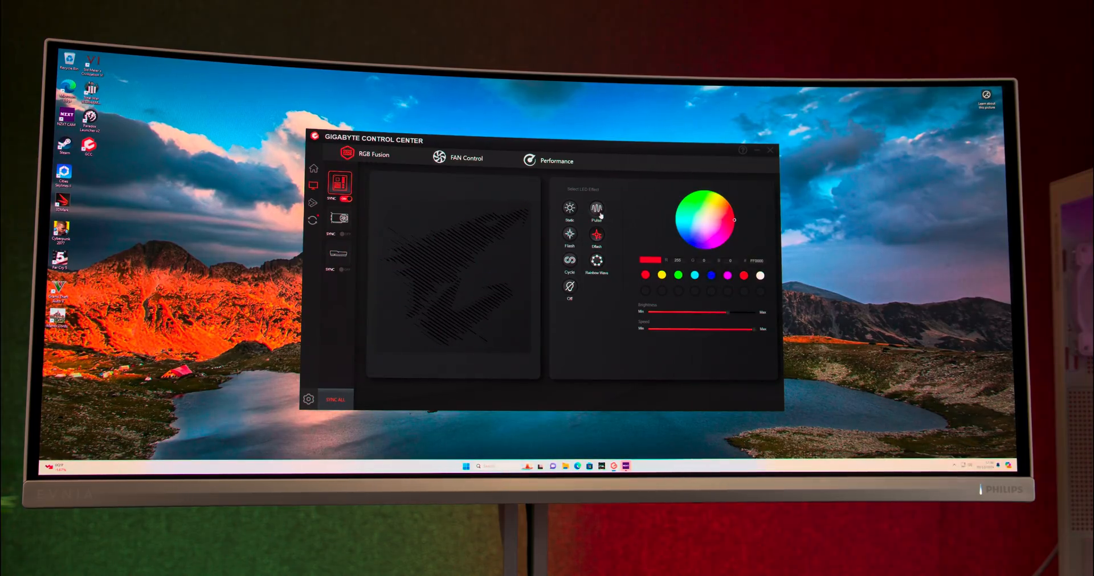
Set the motherboard lighting to Cycle, then select the AORUS graphics card and choose Cycle
click(569, 261)
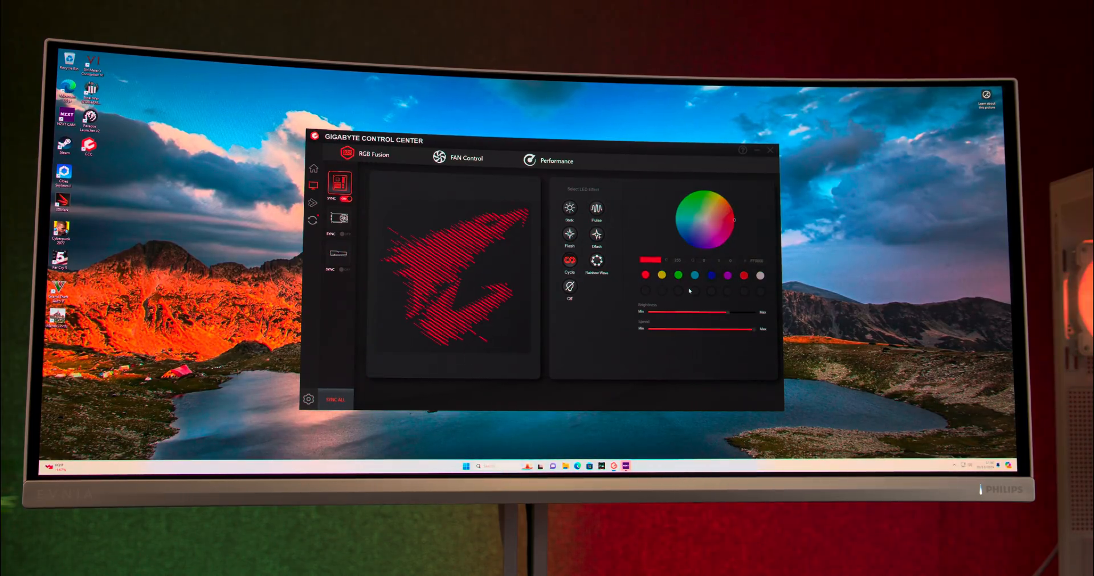
click(338, 223)
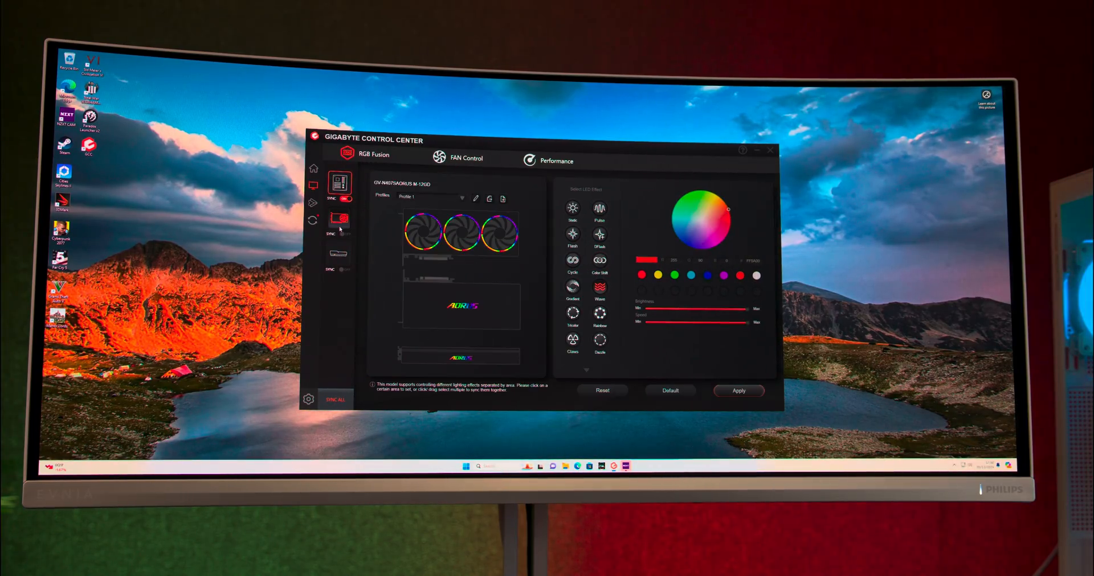
click(599, 260)
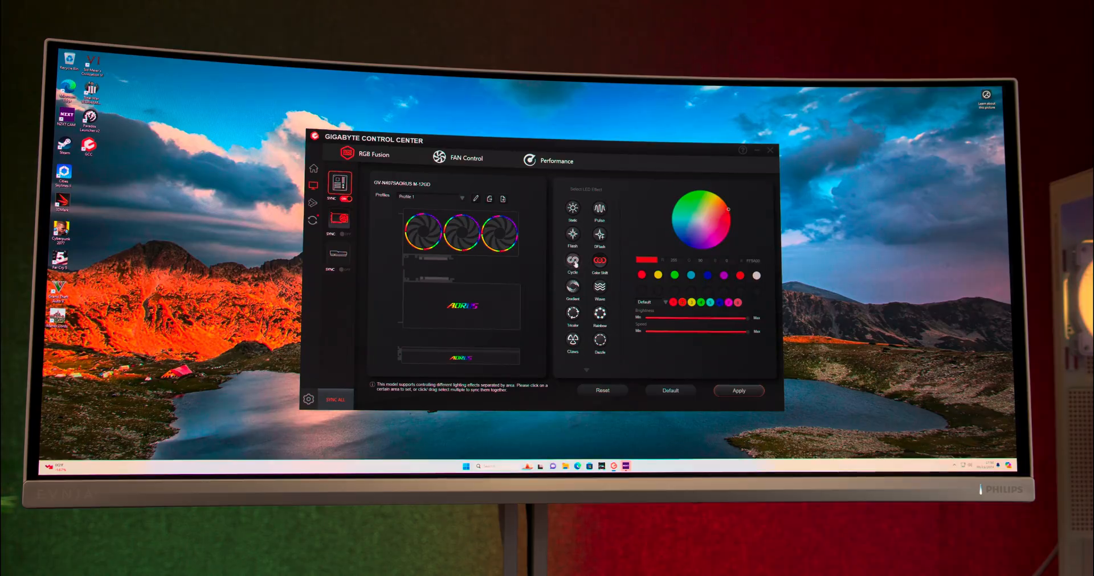